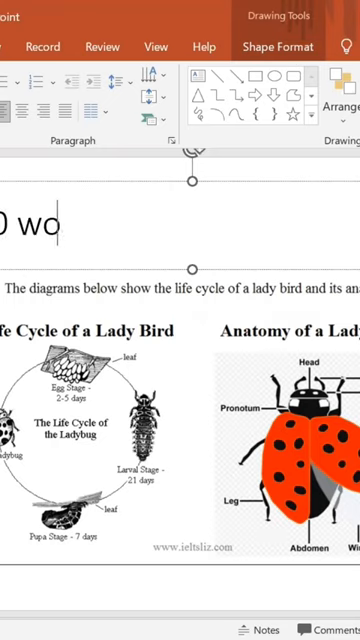
pyautogui.write('rds,')
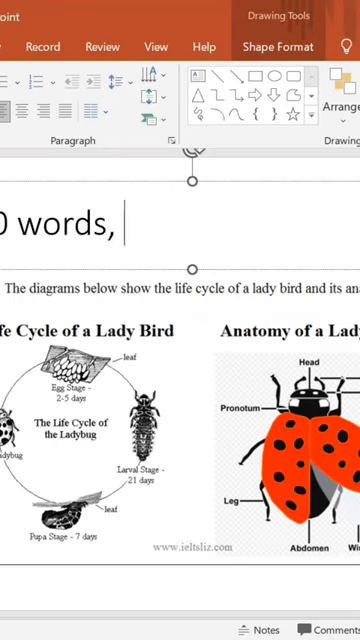
pyautogui.write('15-')
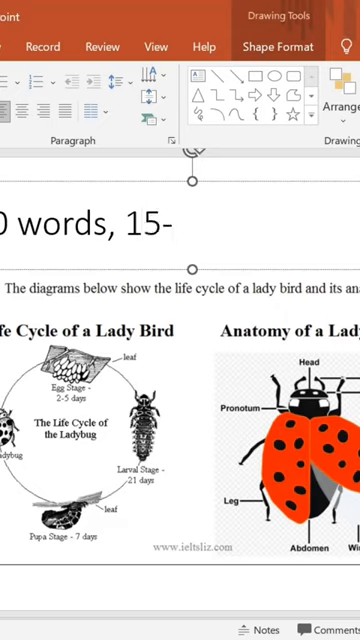
pyautogui.write('20')
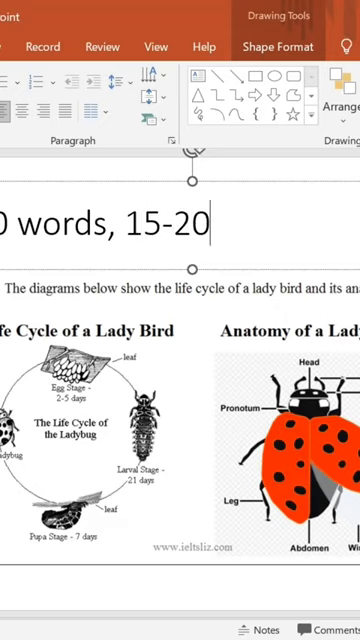
pyautogui.write('minute')
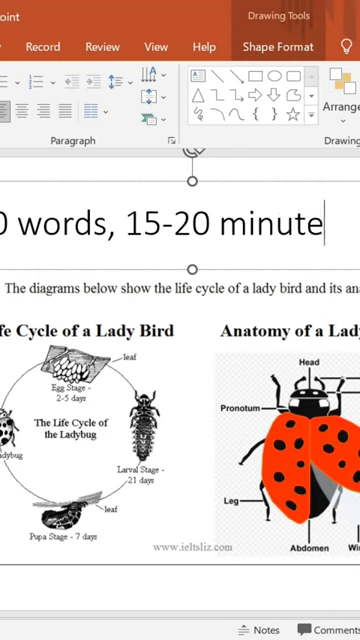
pyautogui.write('s')
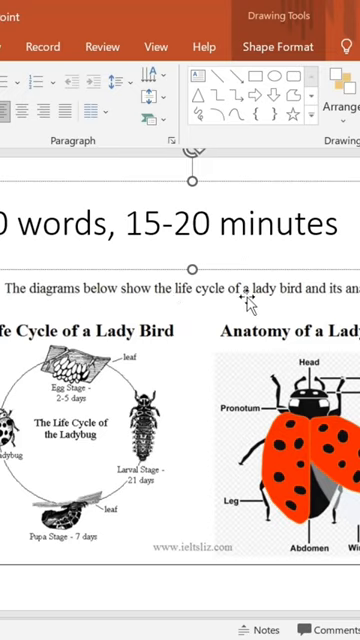
pyautogui.moveTo(248, 304)
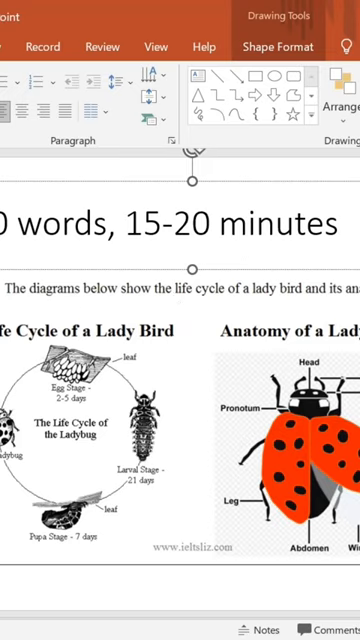